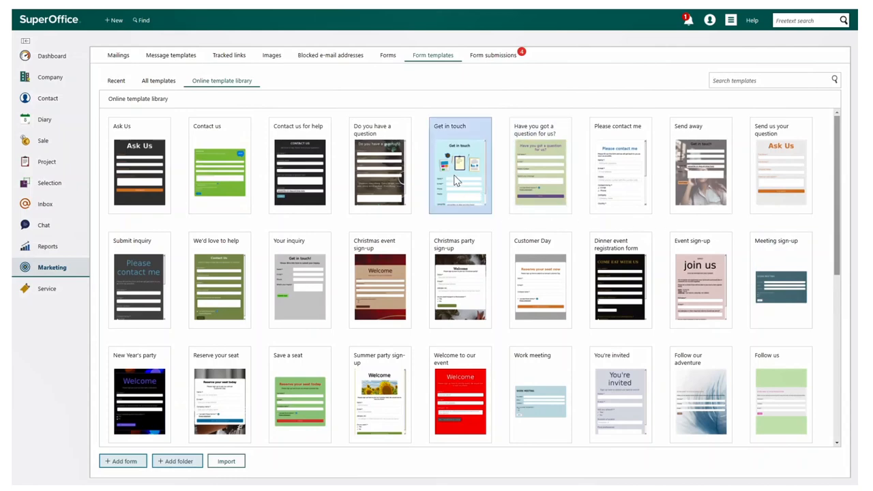
Create a new form from the Get in touch library template
left_click(459, 166)
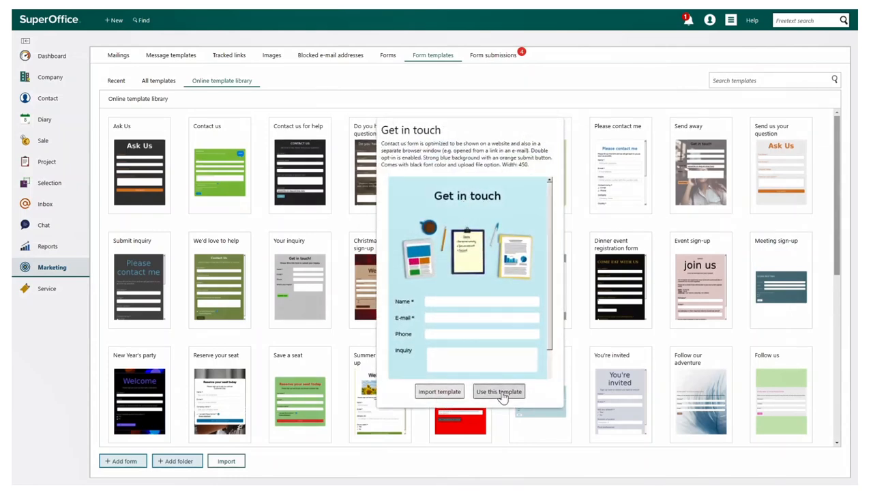
left_click(499, 391)
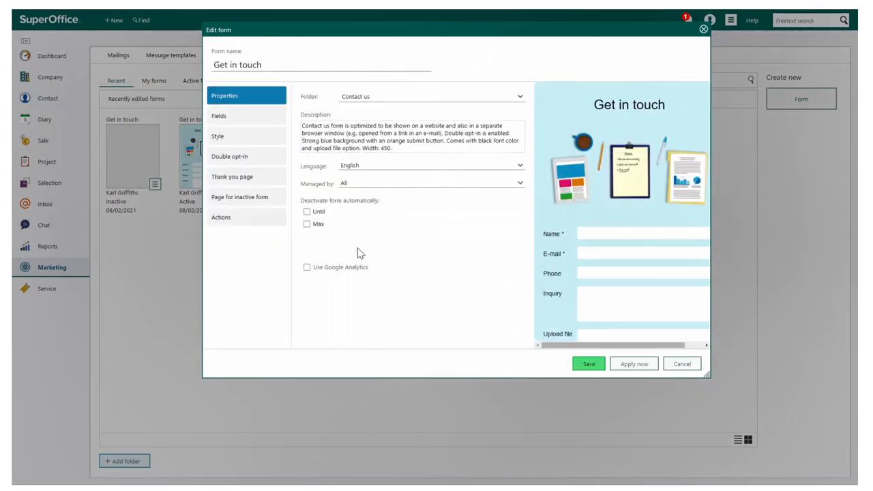
mouse_move(316, 239)
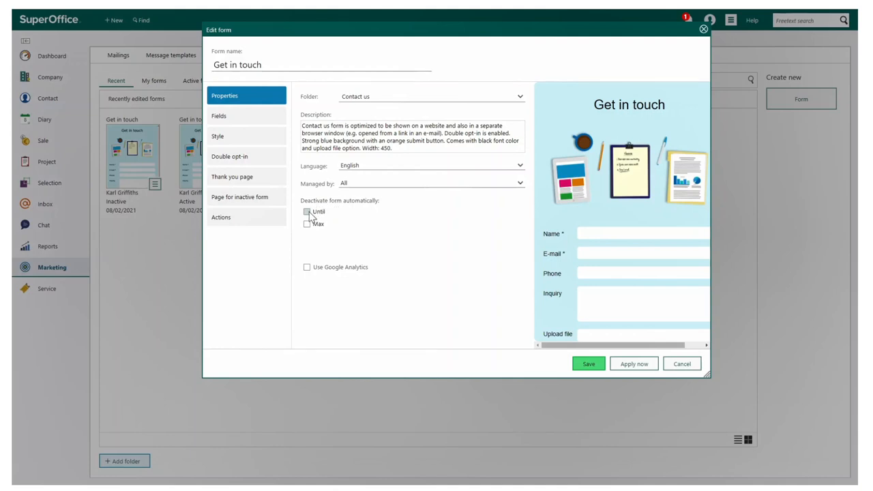
left_click(307, 224)
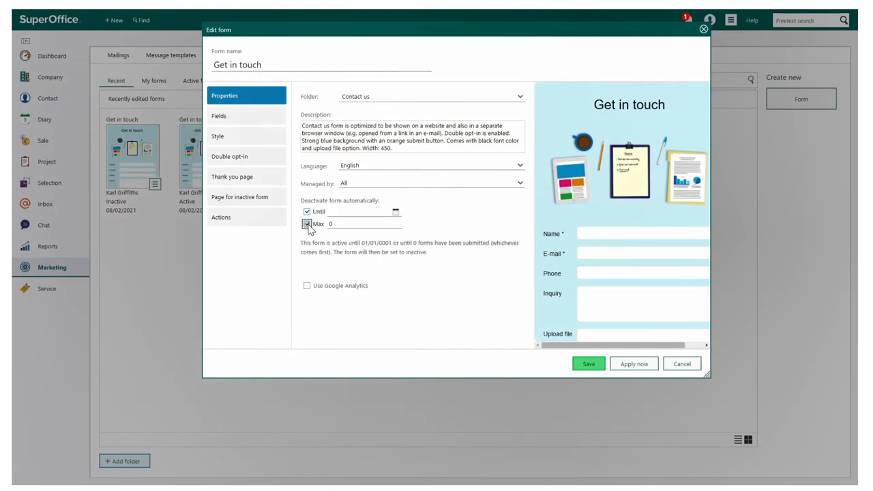
left_click(307, 224)
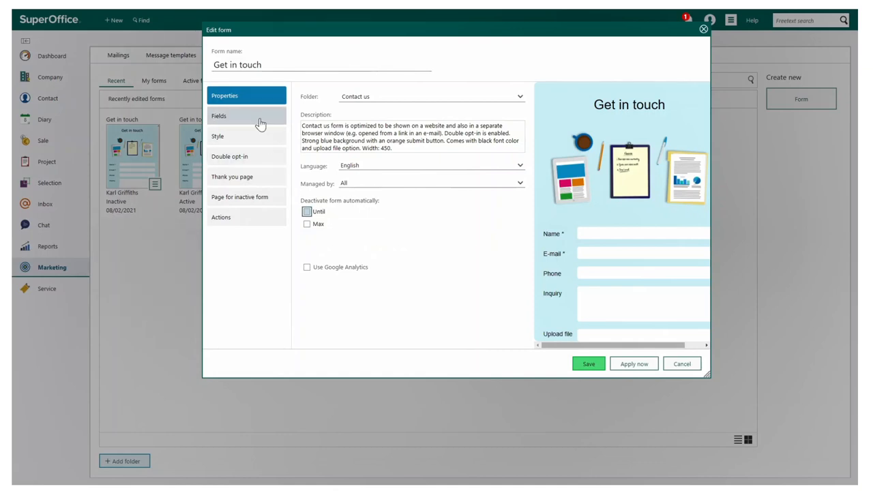
Browse the form's Fields and the add-element list without adding anything
left_click(218, 115)
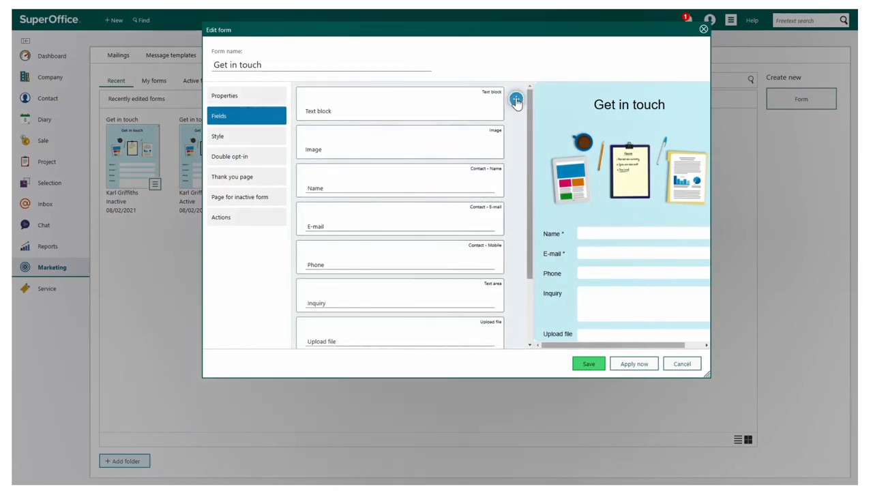
left_click(516, 98)
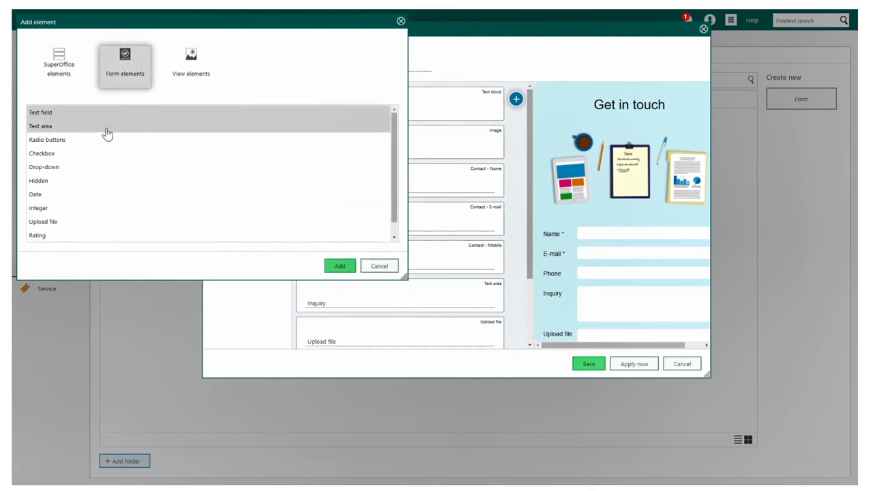
scroll("down", 3)
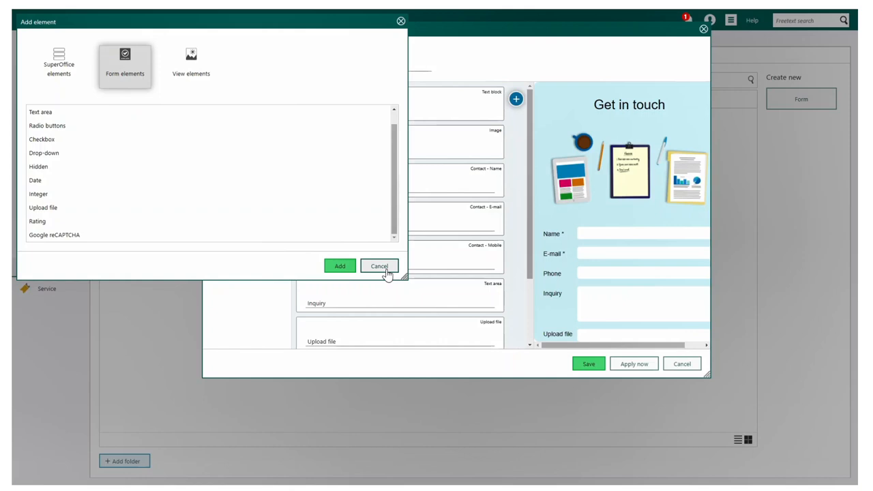
left_click(379, 266)
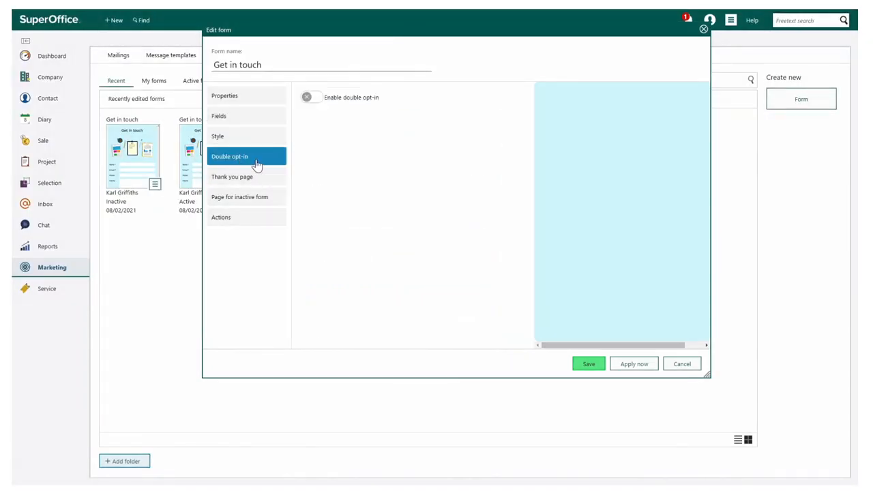
Try Enable double opt-in and leave it switched off
left_click(310, 97)
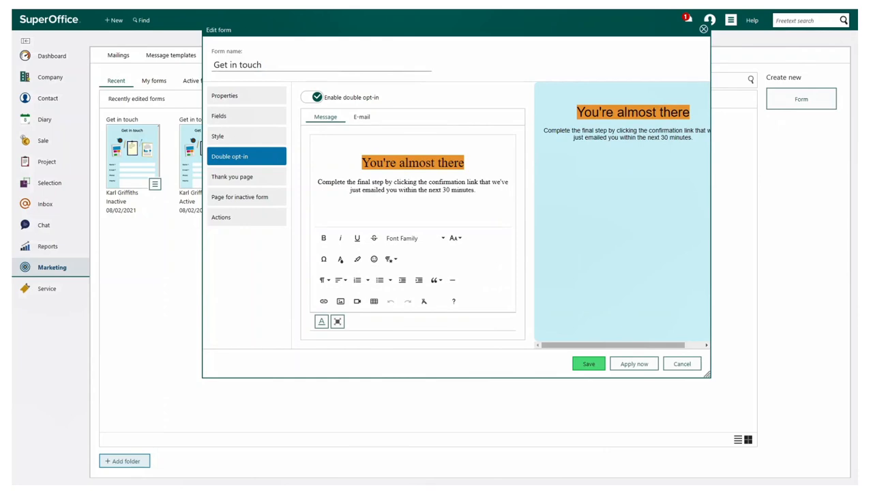
left_click(311, 97)
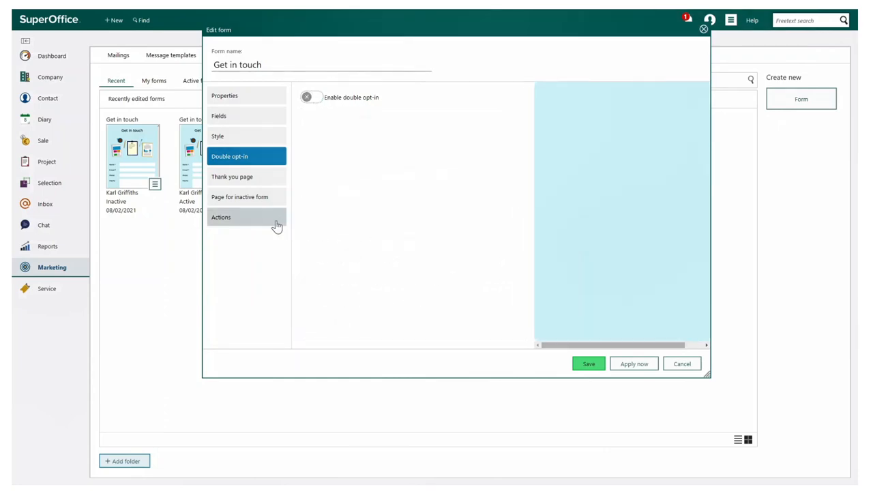
In Actions, set all submissions to be processed manually, without creating requests
left_click(220, 217)
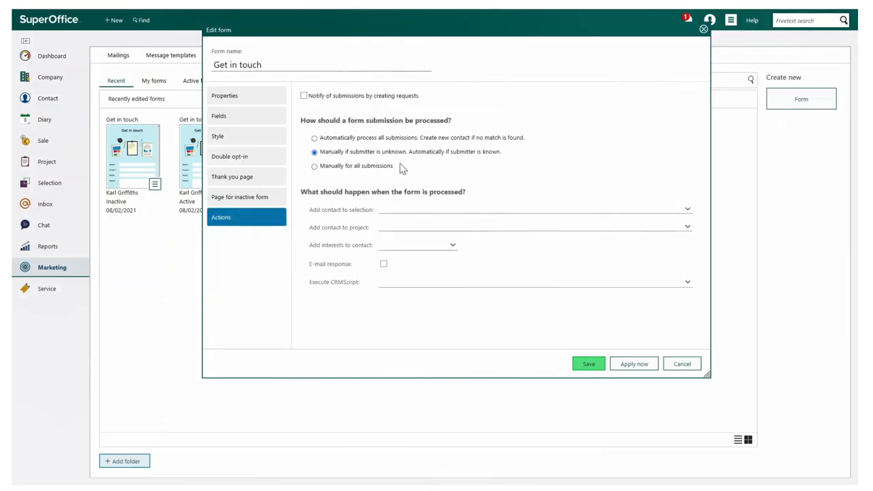
mouse_move(396, 151)
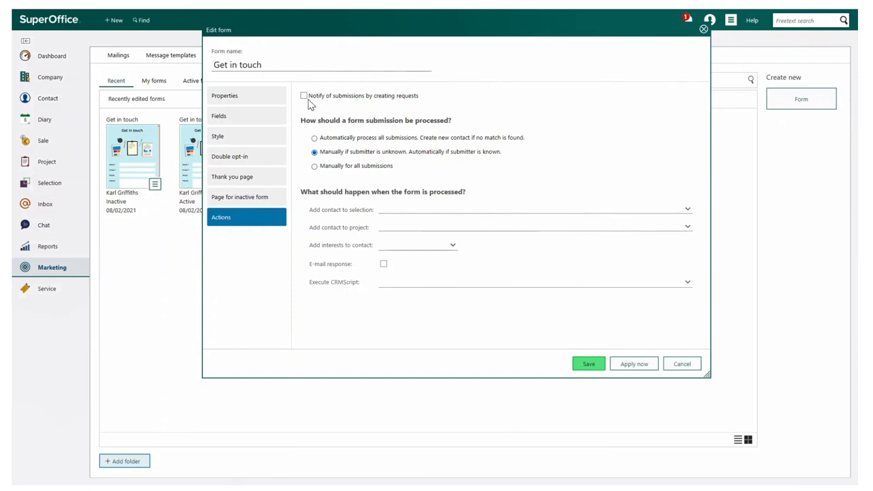
left_click(303, 95)
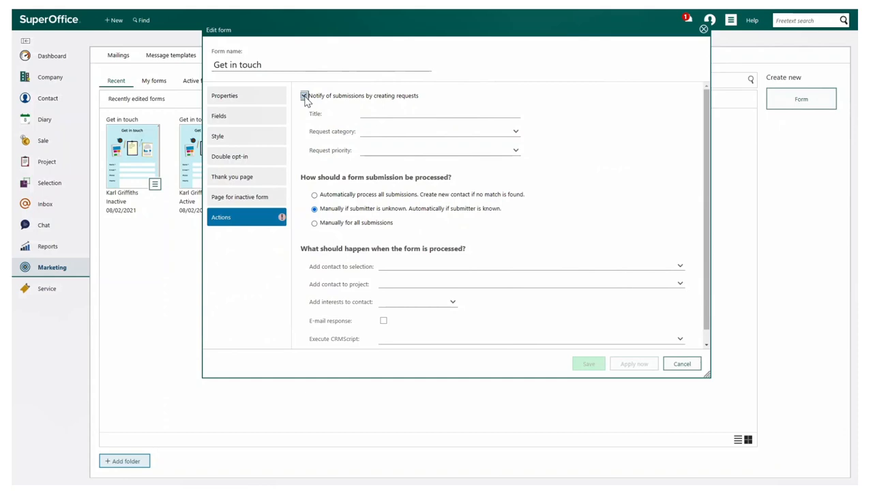
left_click(304, 96)
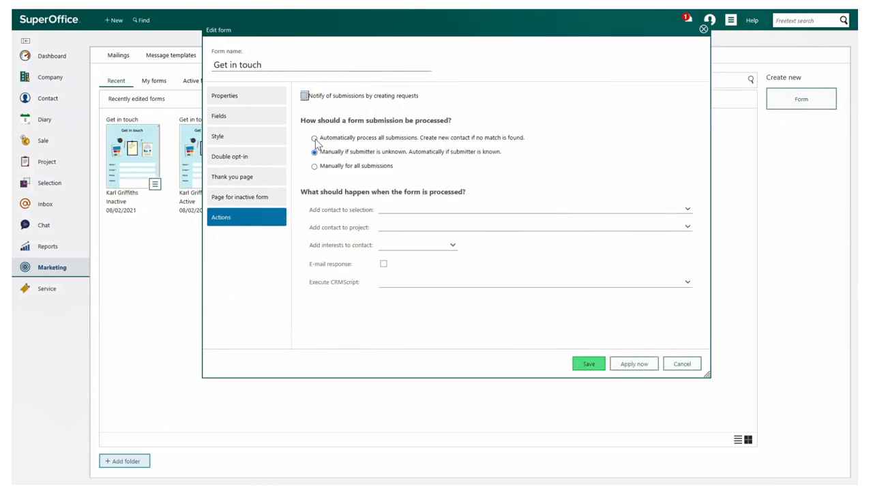
left_click(314, 136)
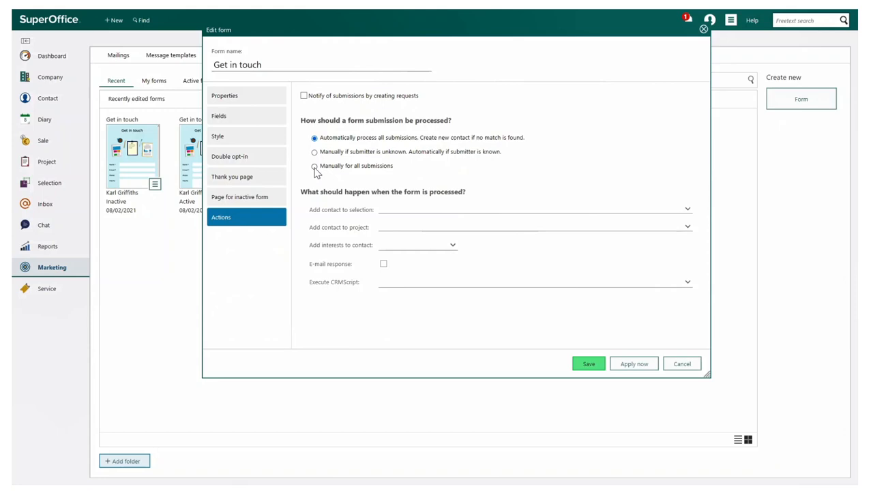
left_click(314, 166)
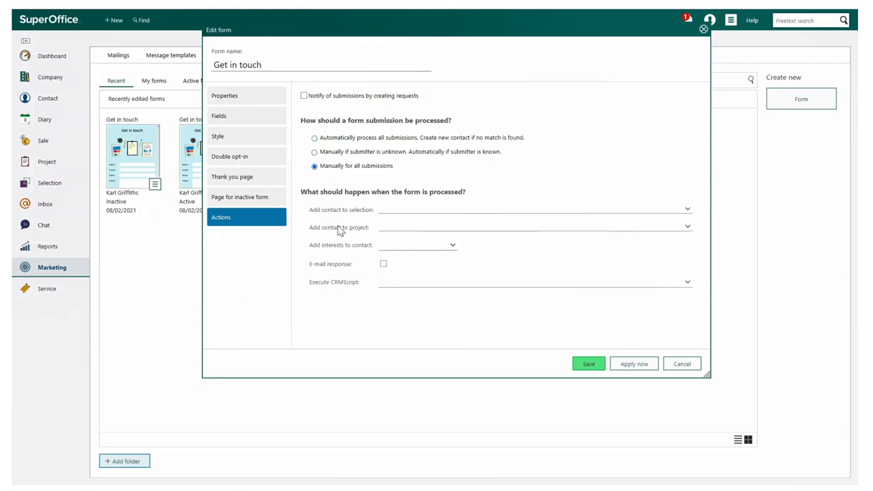
Add contacts to the Cycle to Work Scheme project with the Create sale script, and save
left_click(535, 210)
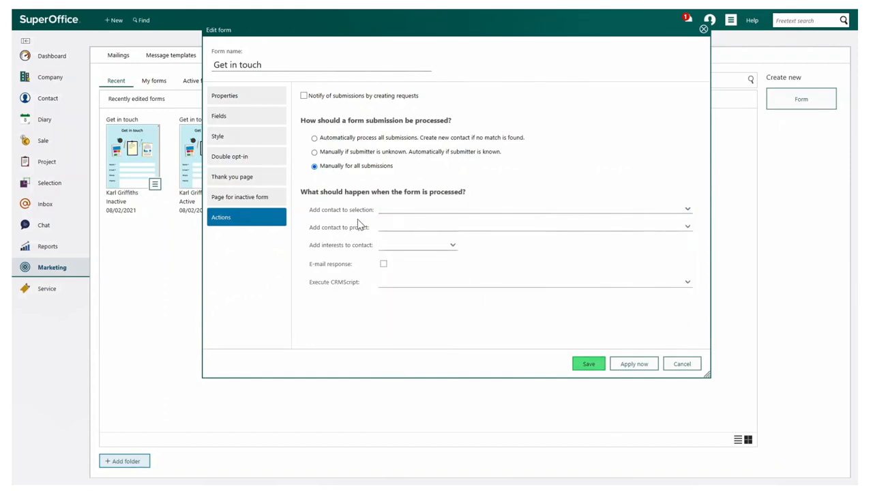
left_click(687, 226)
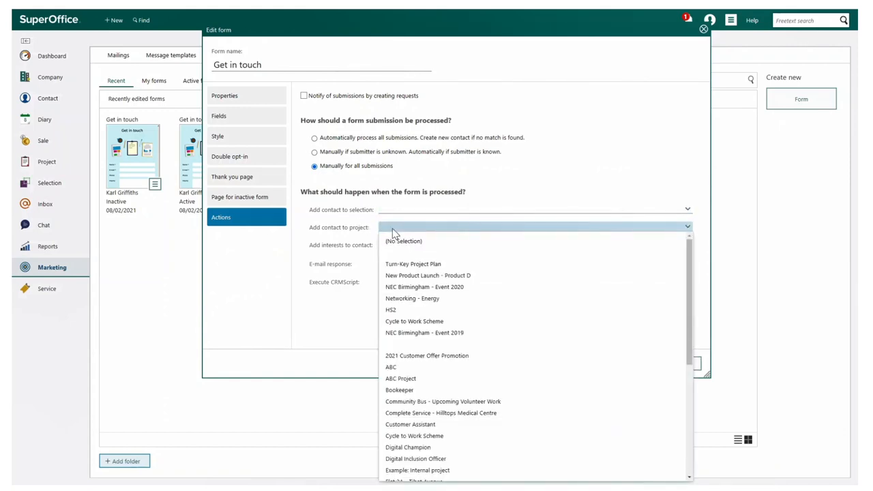
mouse_move(425, 322)
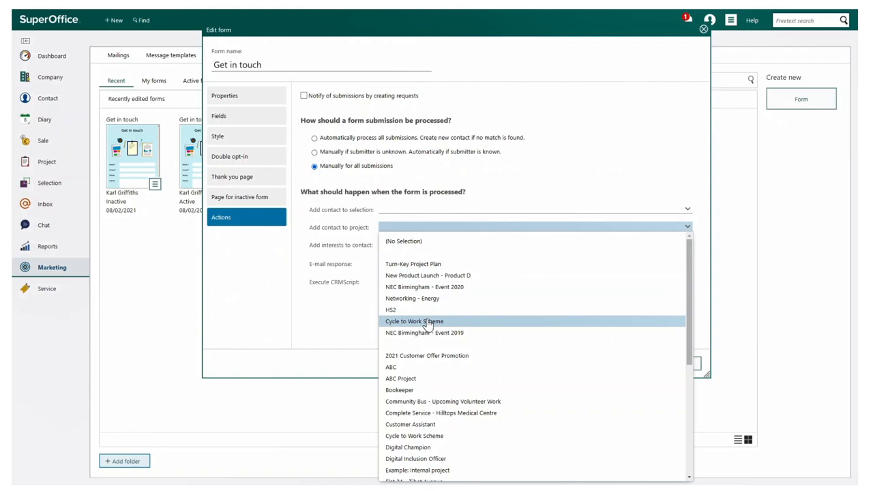
left_click(415, 322)
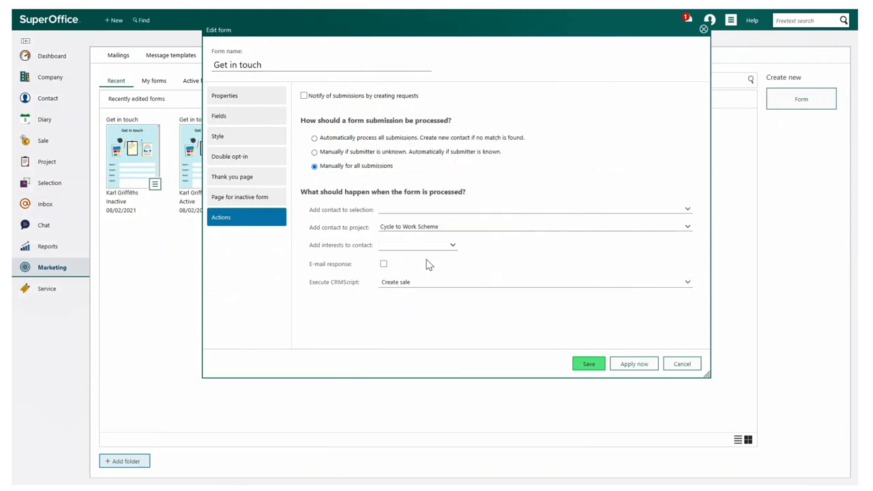
left_click(680, 363)
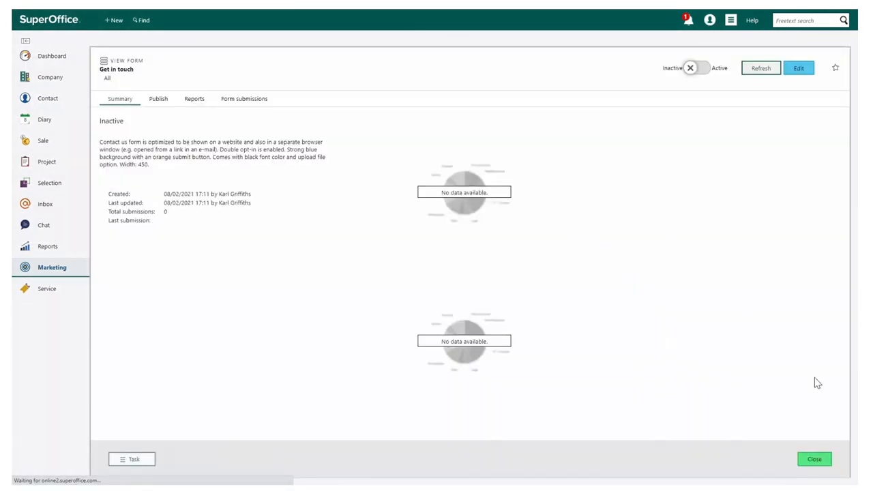
Activate the Get in touch form and show its publishing link and submissions list
left_click(813, 459)
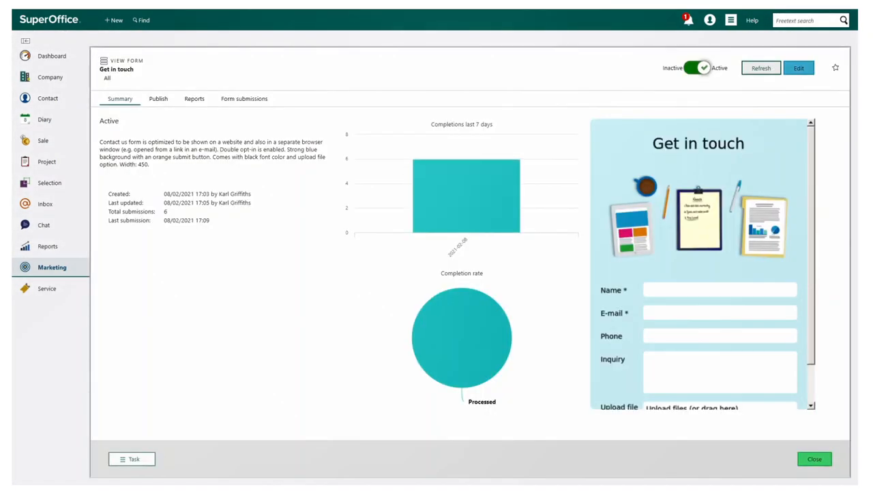
left_click(158, 98)
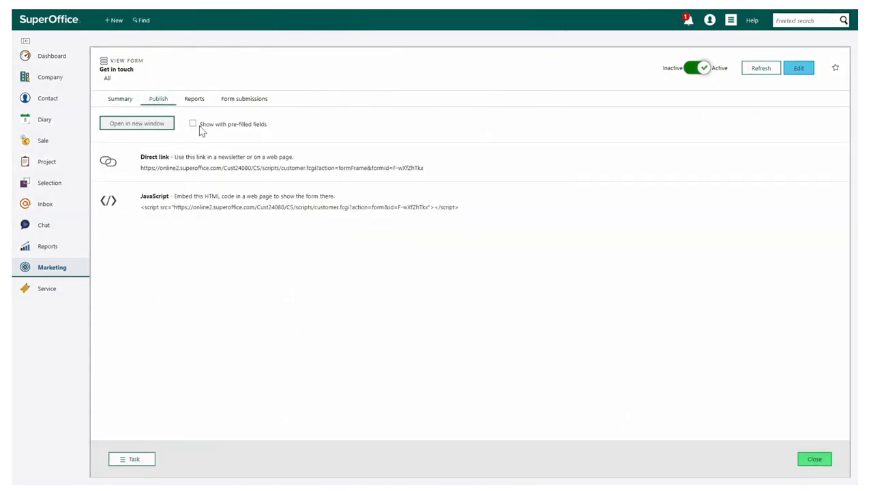
left_click(244, 99)
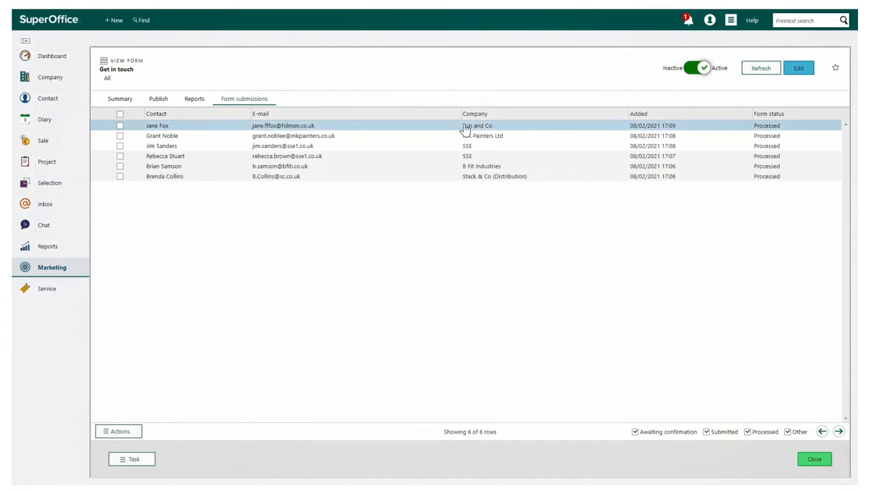
View the first submission's entered data and the submitter's activities, sales and requests
double_click(158, 126)
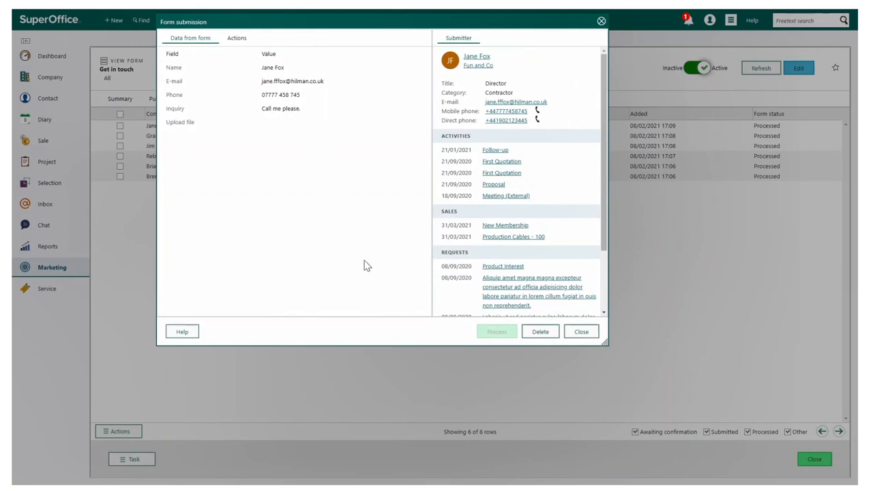
scroll("down", 3)
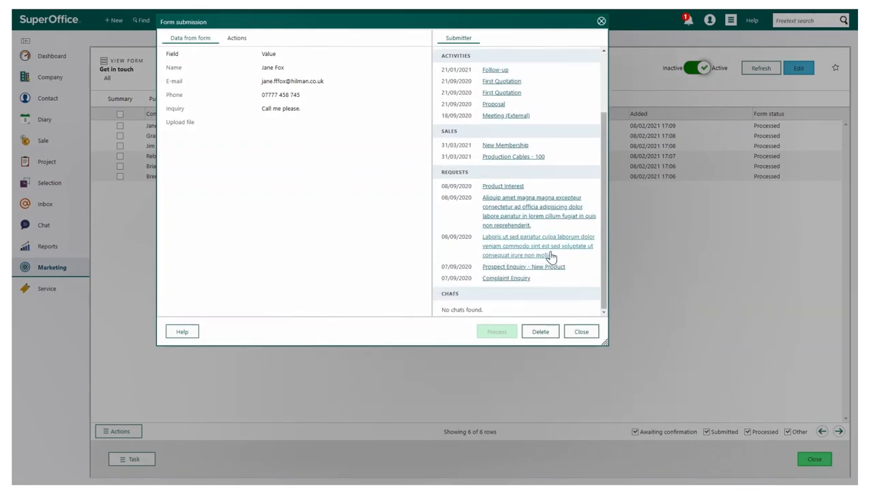
mouse_move(558, 298)
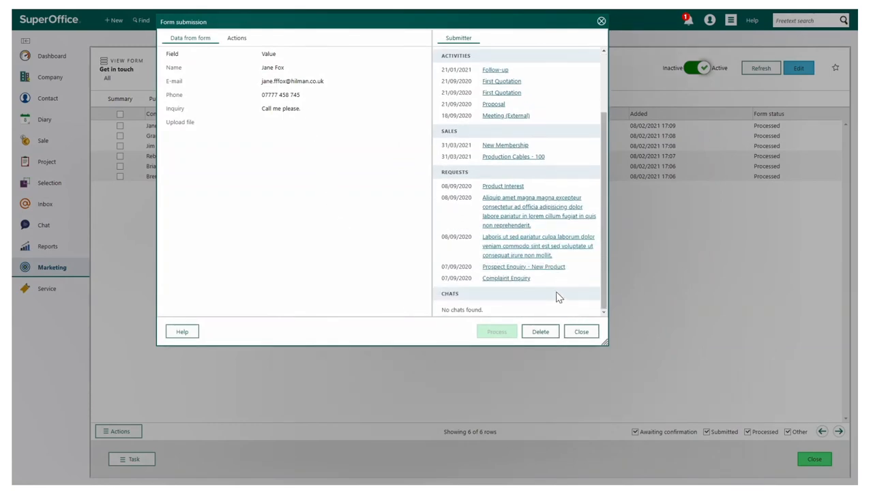